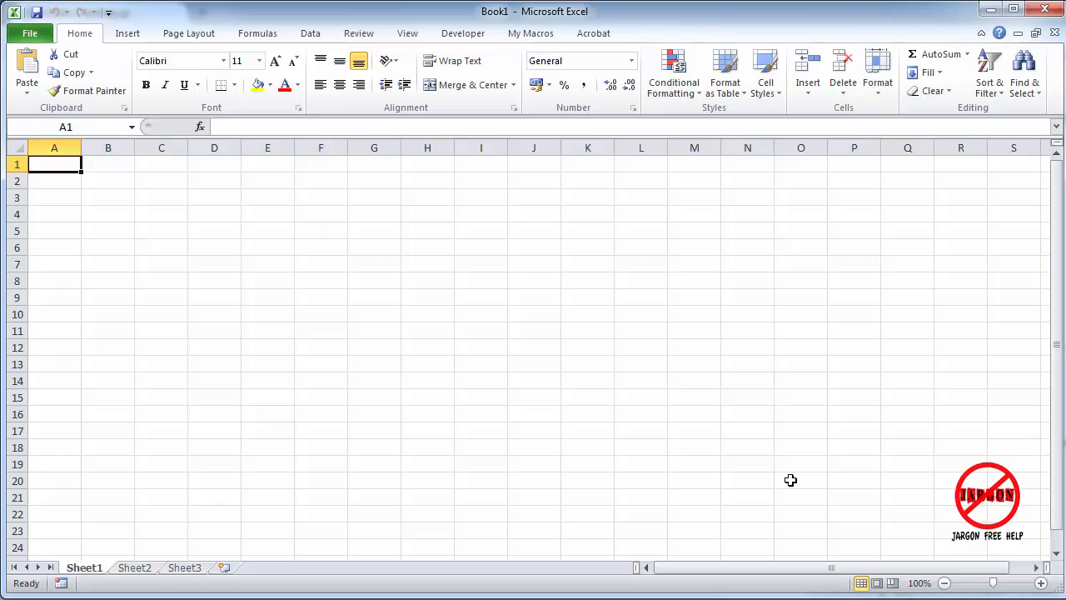
pyautogui.moveTo(761, 476)
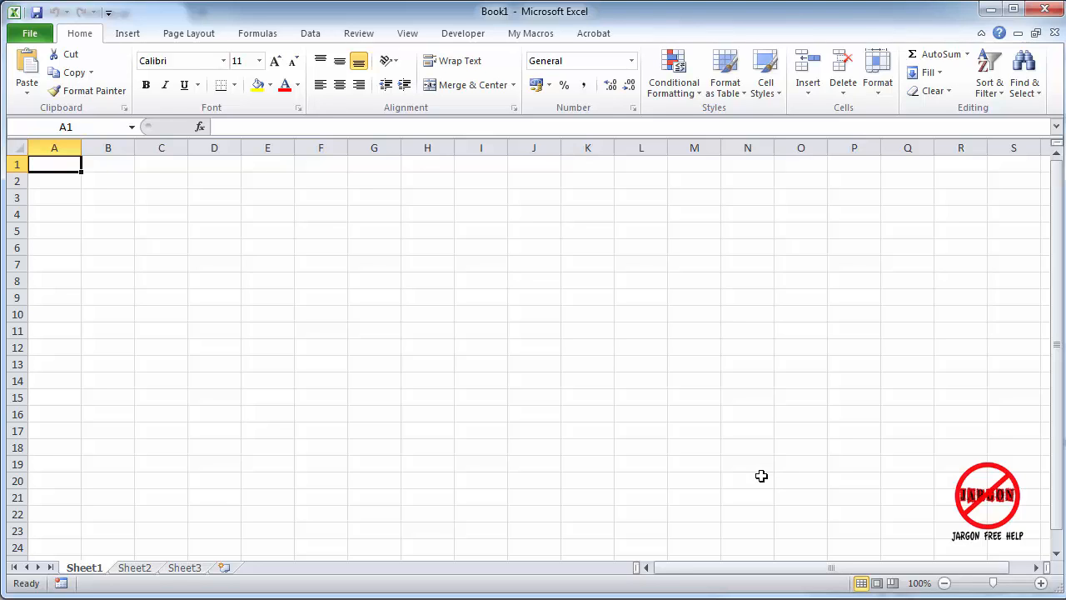
pyautogui.moveTo(771, 453)
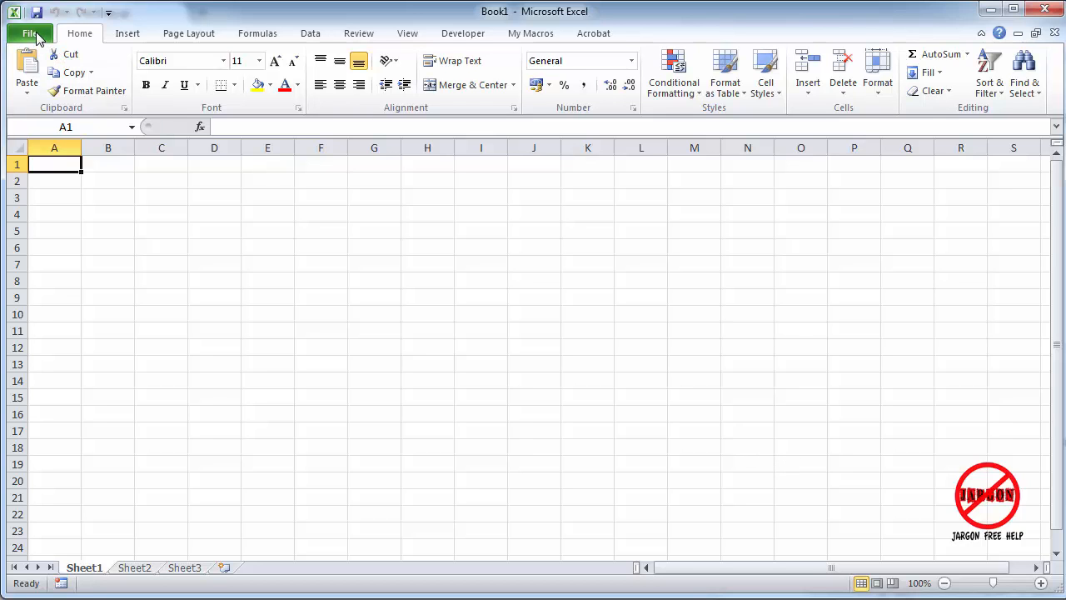
# Show the Recent Workbooks and Recent Places lists in Excel's File backstage.
pyautogui.click(29, 33)
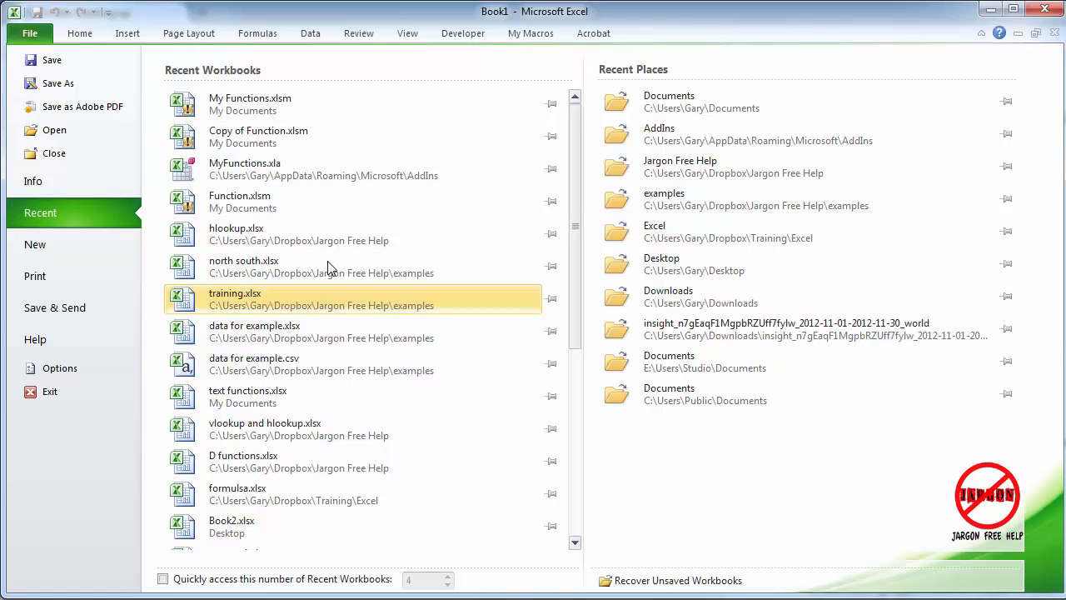
pyautogui.moveTo(292, 267)
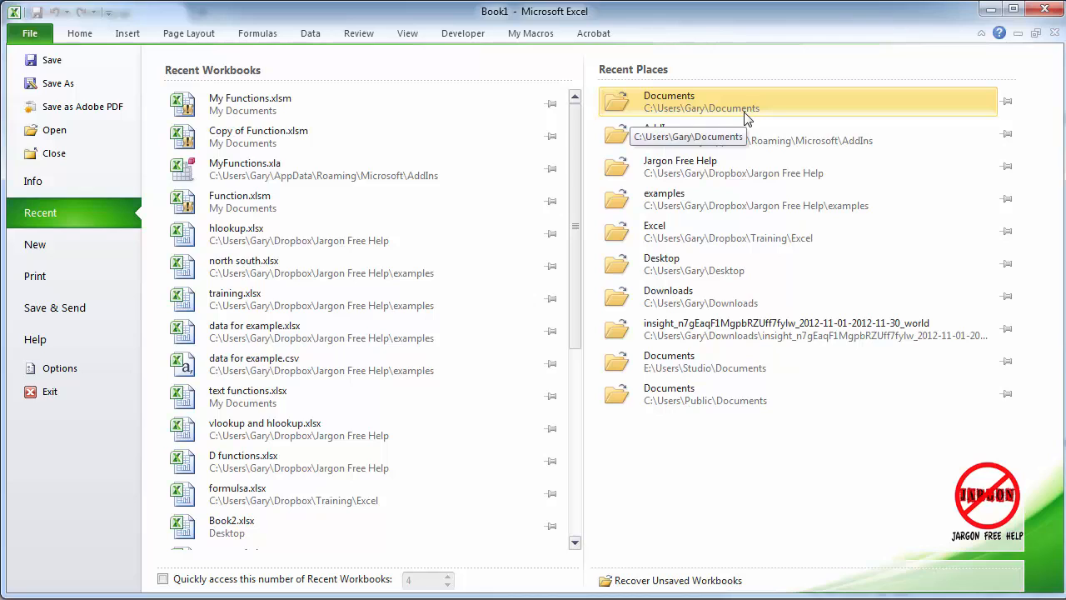
pyautogui.moveTo(698, 109)
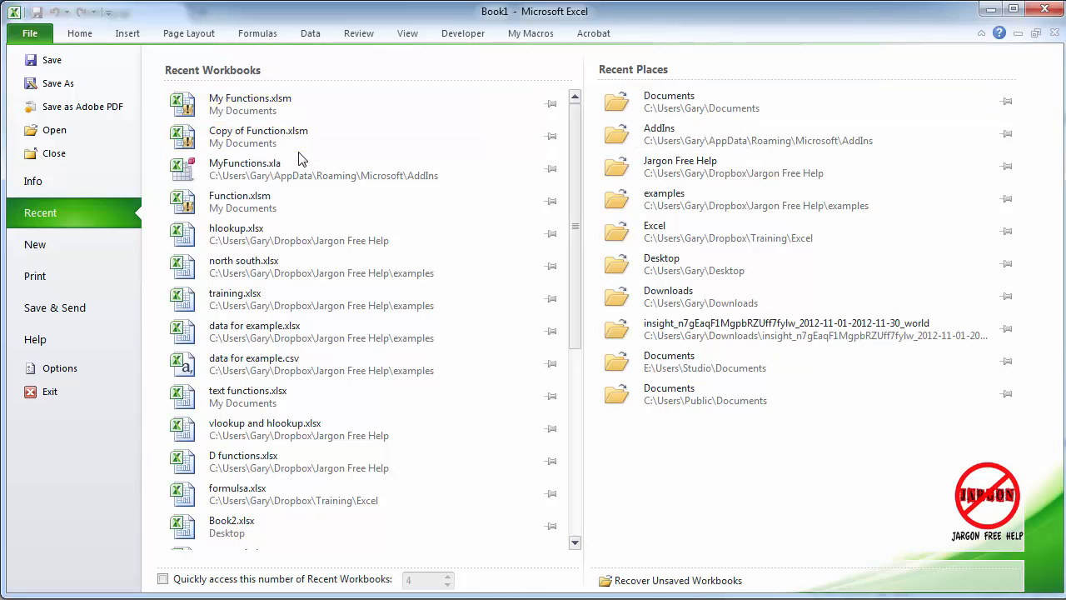
pyautogui.moveTo(267, 104)
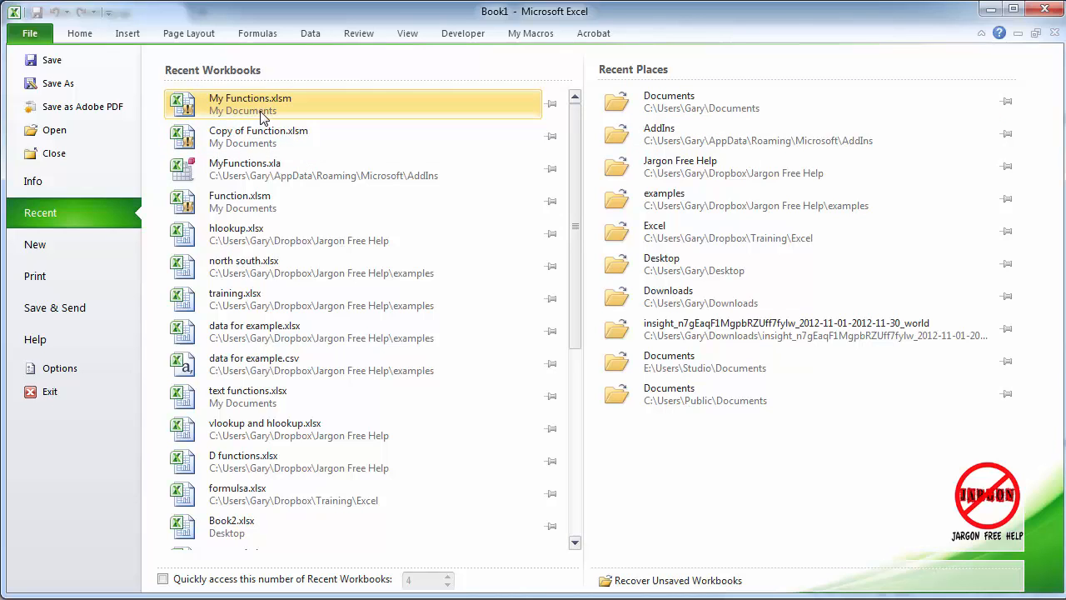
pyautogui.moveTo(267, 171)
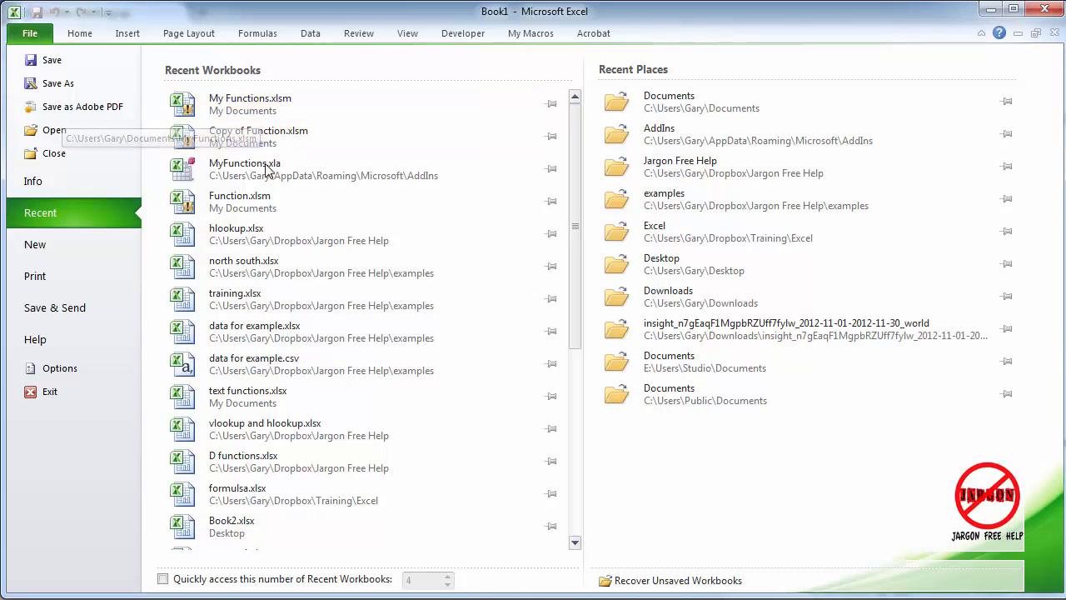
pyautogui.moveTo(324, 103)
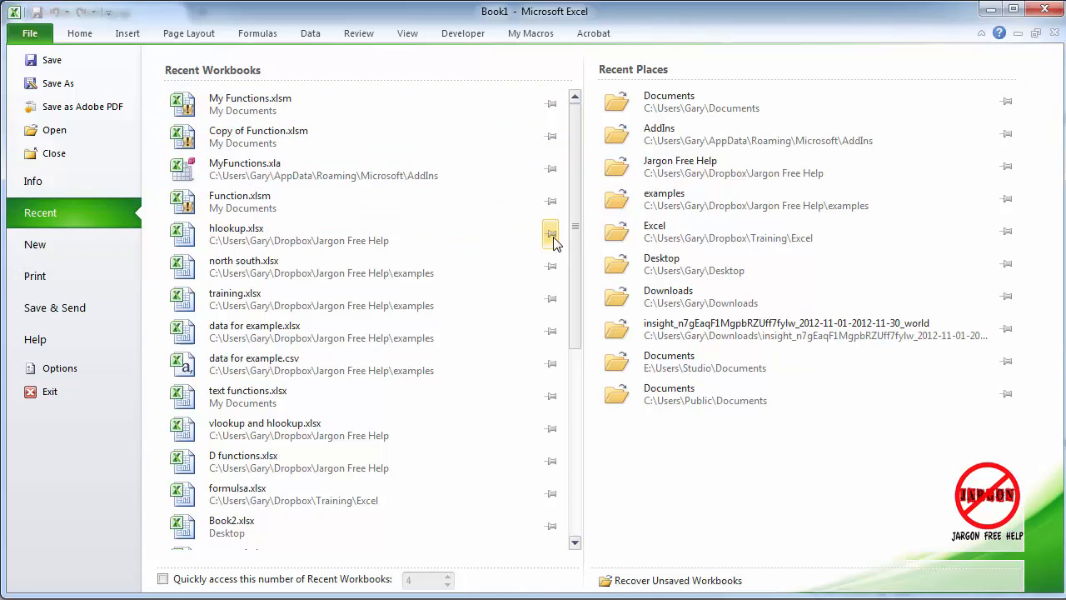
pyautogui.moveTo(551, 233)
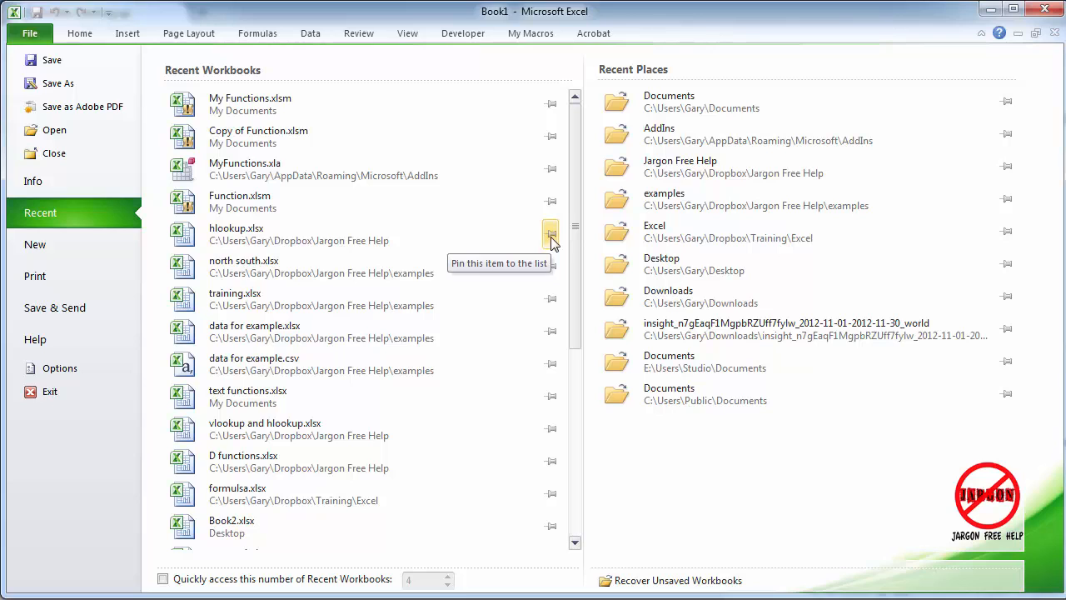
# Pin hlookup.xlsx to the top of the Recent Workbooks list.
pyautogui.click(551, 234)
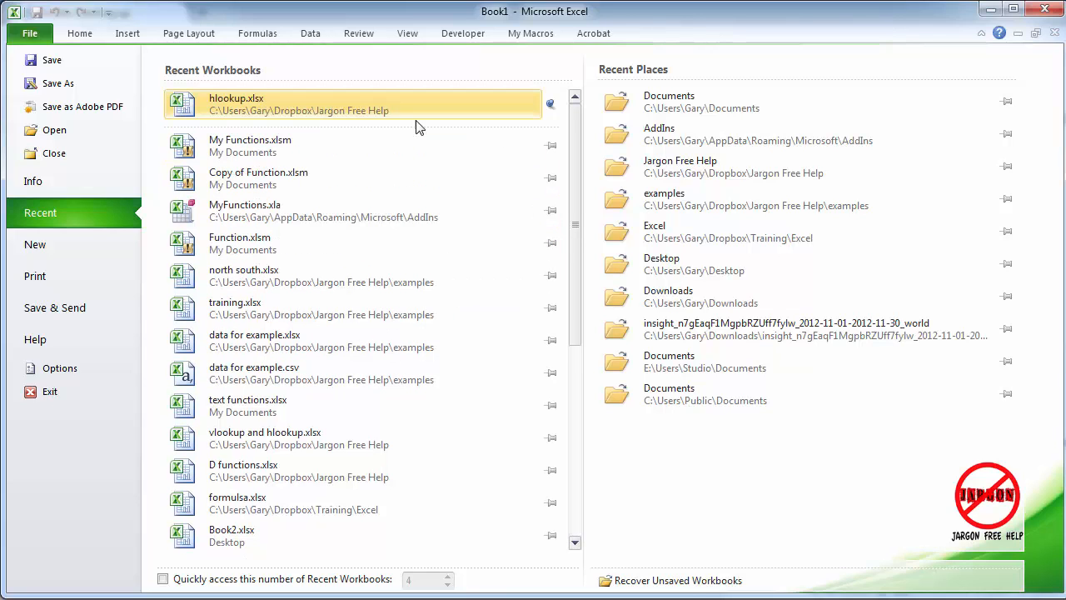
pyautogui.moveTo(152, 123)
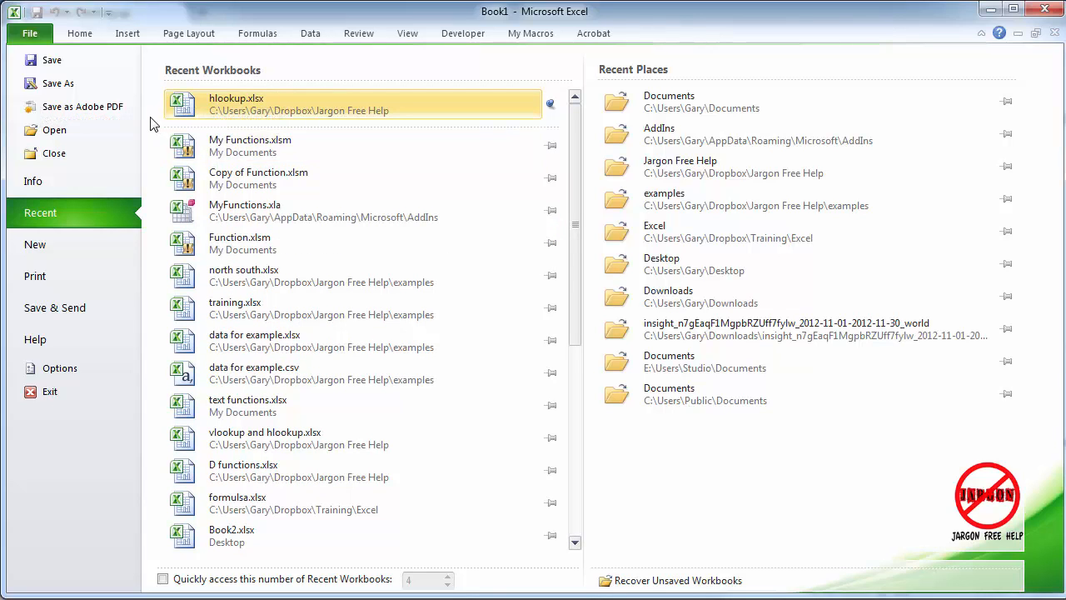
pyautogui.moveTo(471, 308)
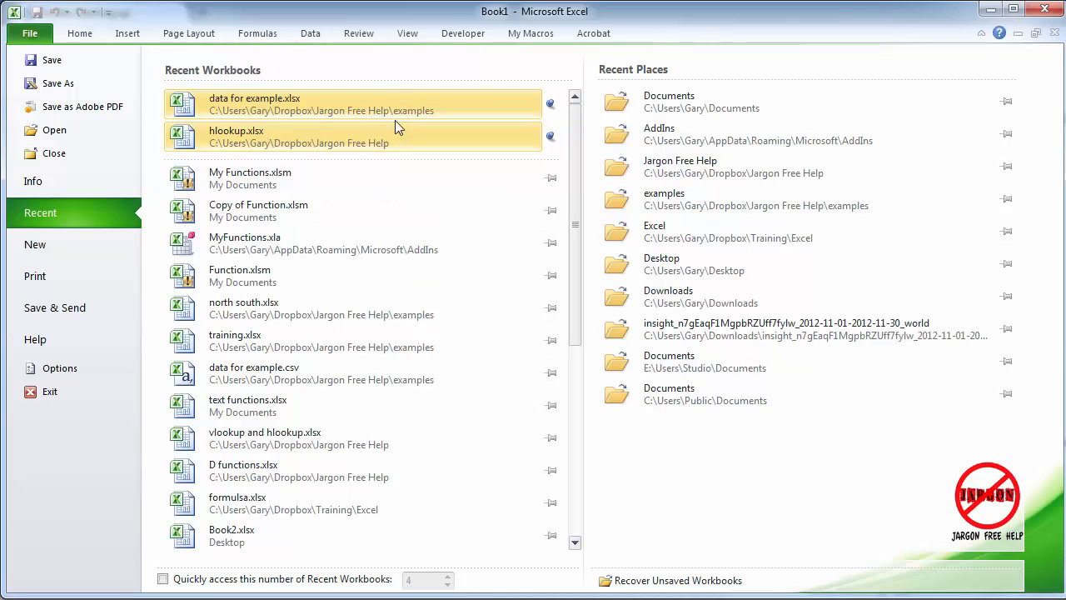
pyautogui.moveTo(350, 143)
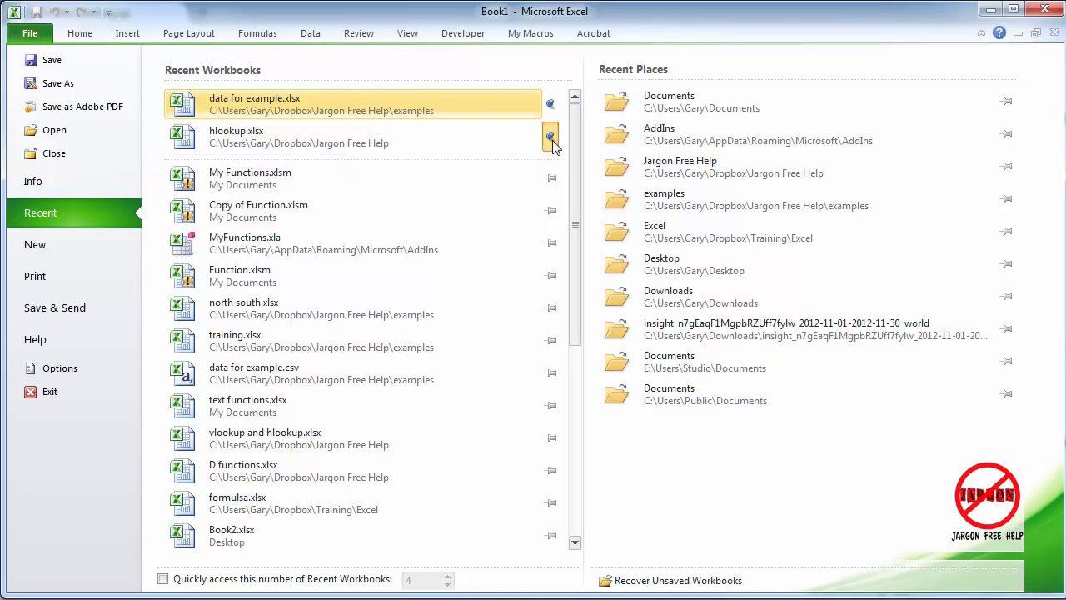
pyautogui.moveTo(551, 136)
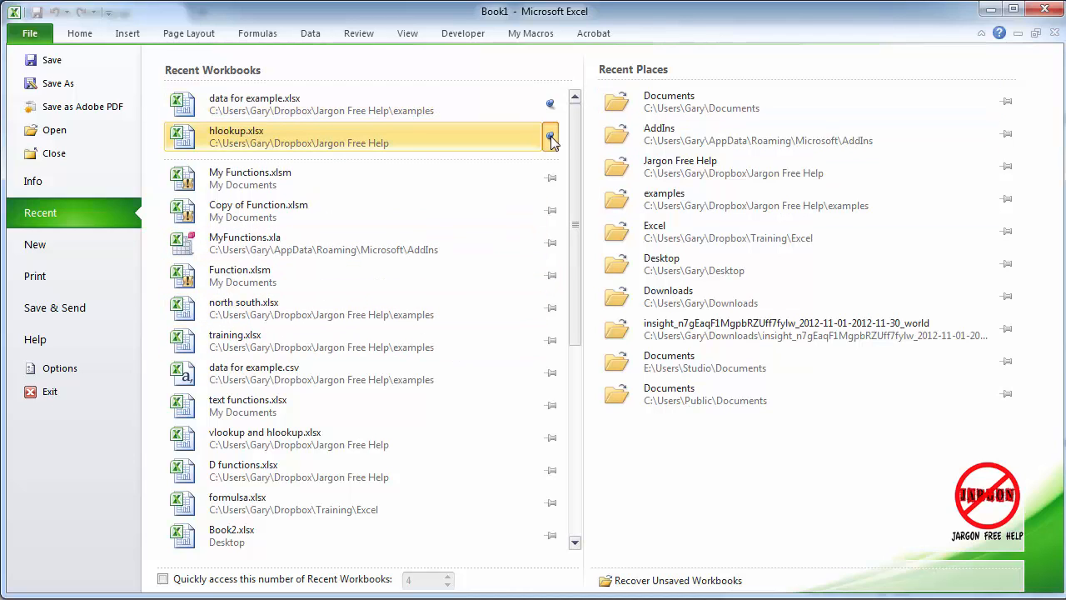
pyautogui.moveTo(550, 137)
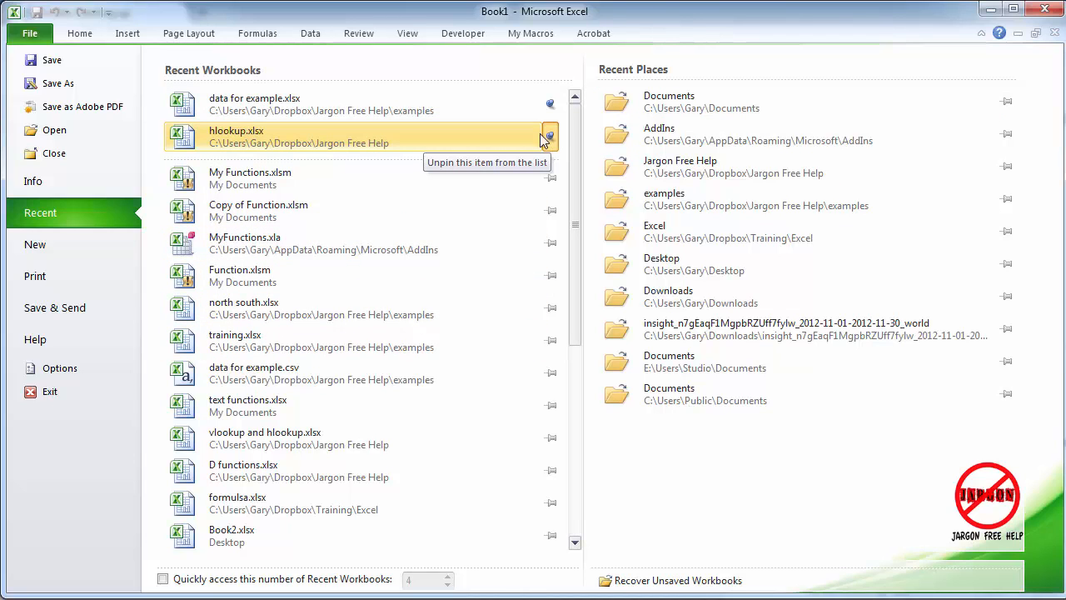
pyautogui.moveTo(625, 167)
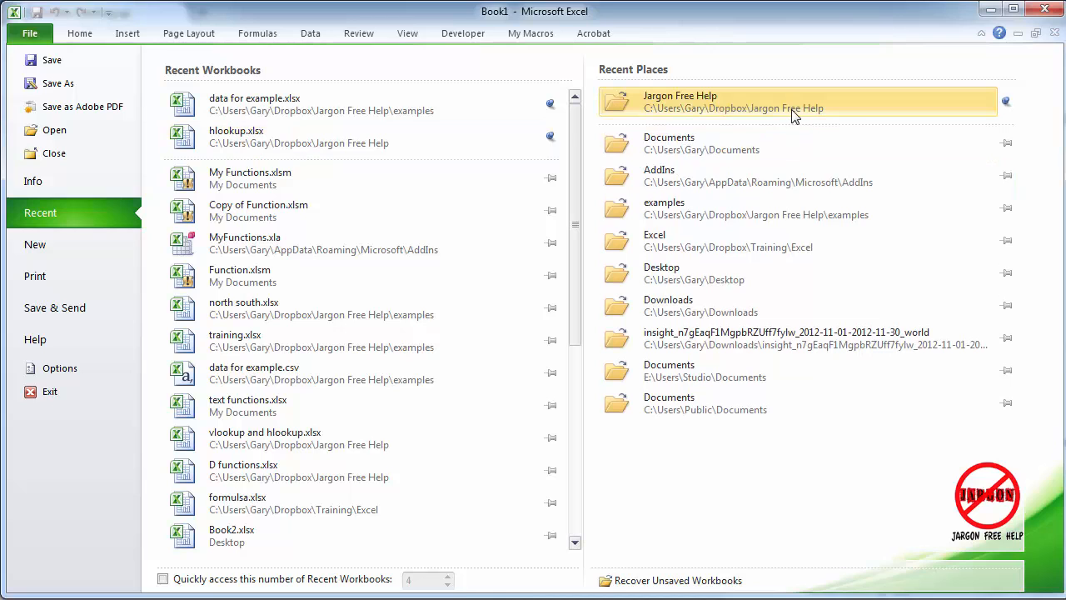
pyautogui.moveTo(975, 208)
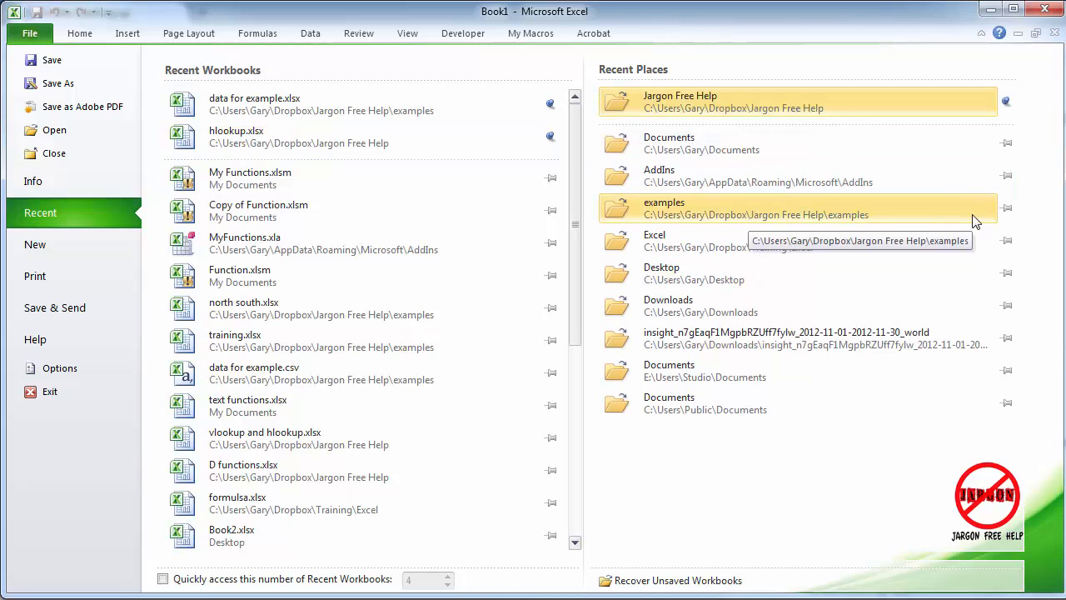
pyautogui.moveTo(396, 104)
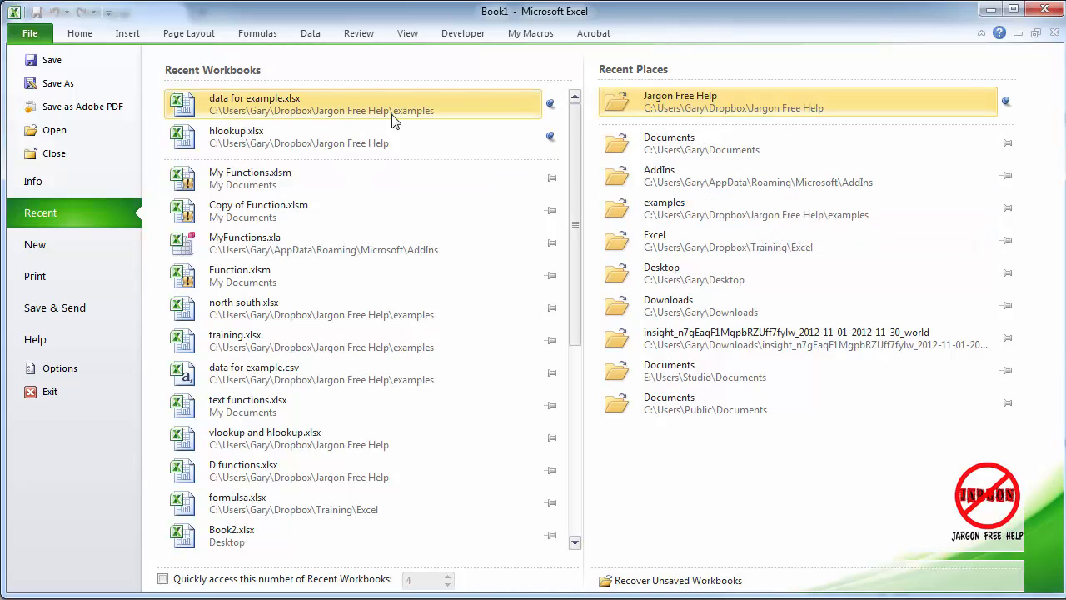
pyautogui.moveTo(396, 117)
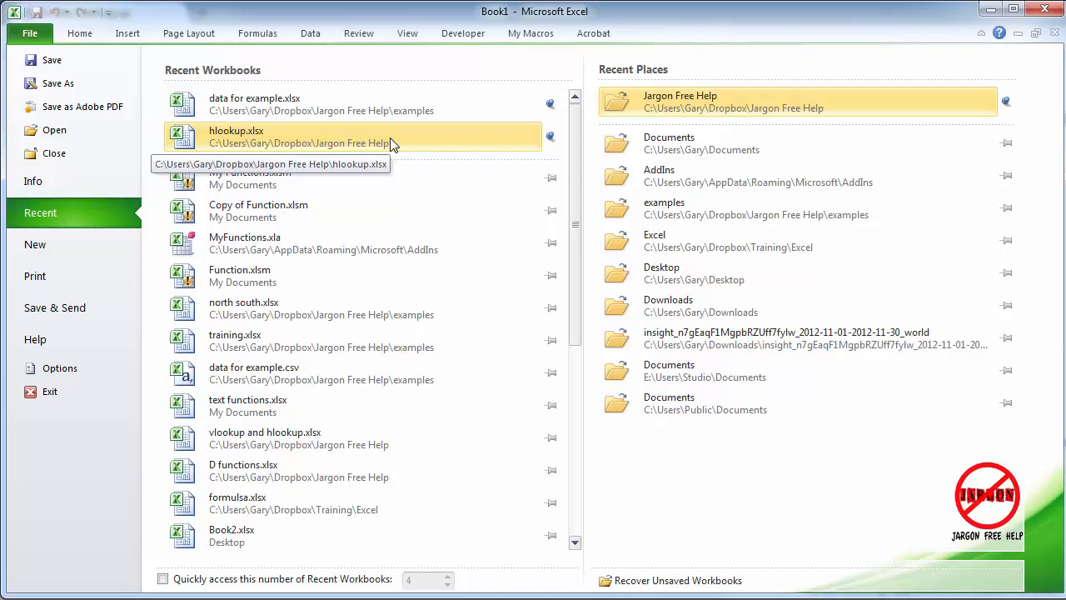
pyautogui.moveTo(54, 212)
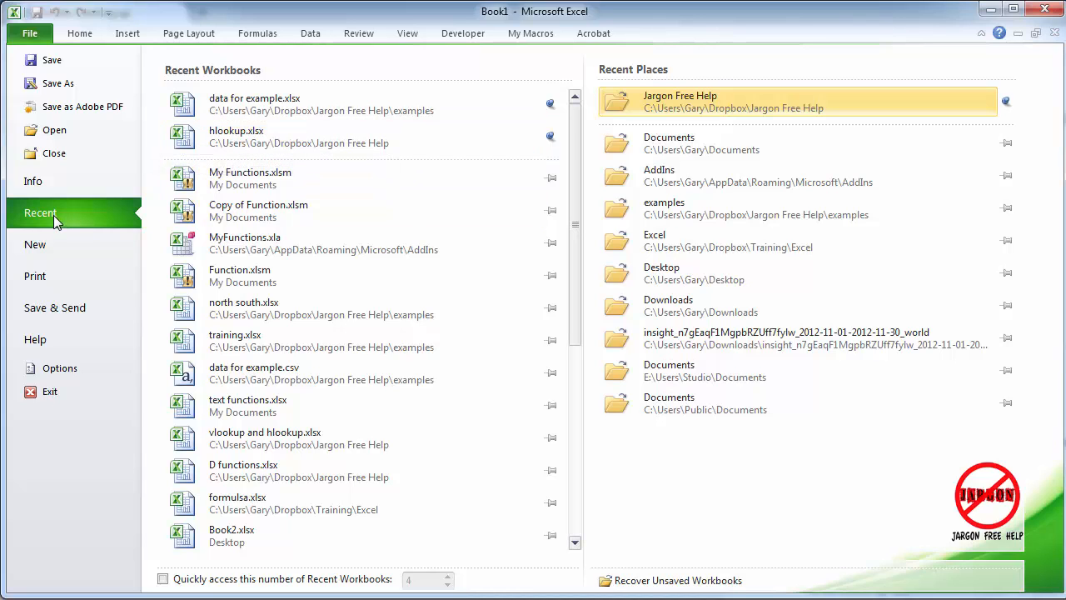
pyautogui.moveTo(74, 60)
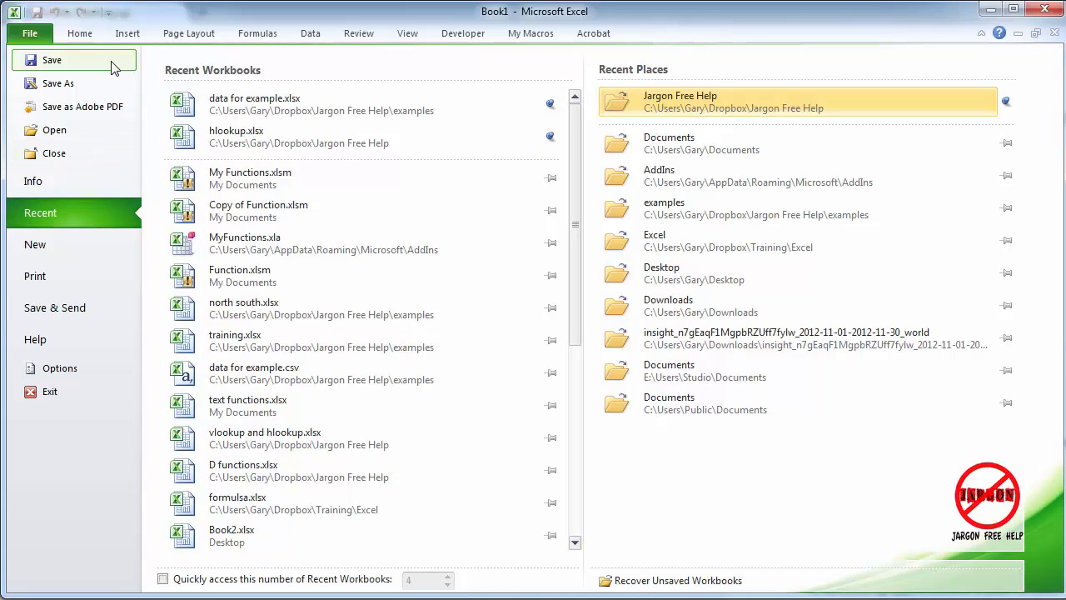